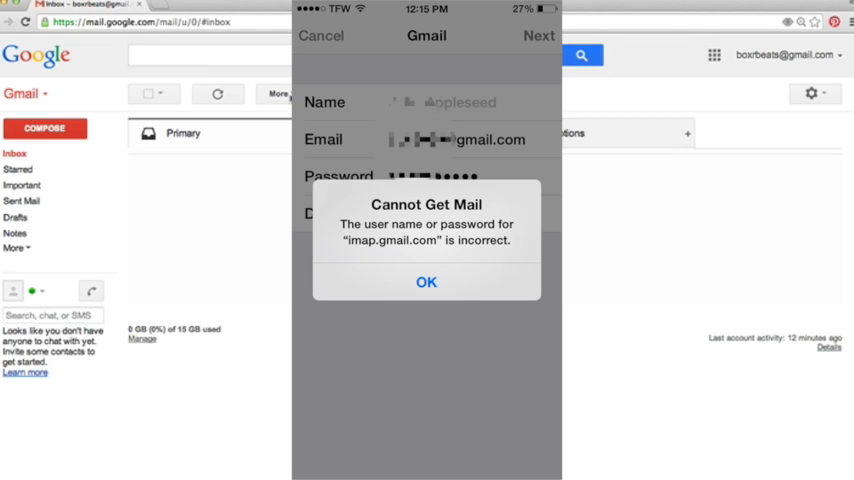
Show the gear menu of quick options from the Gmail inbox.
left_click(426, 280)
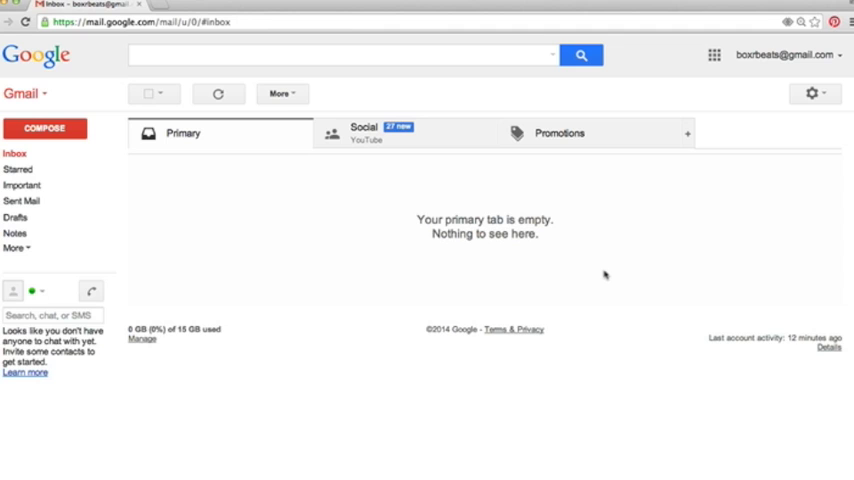
mouse_move(276, 228)
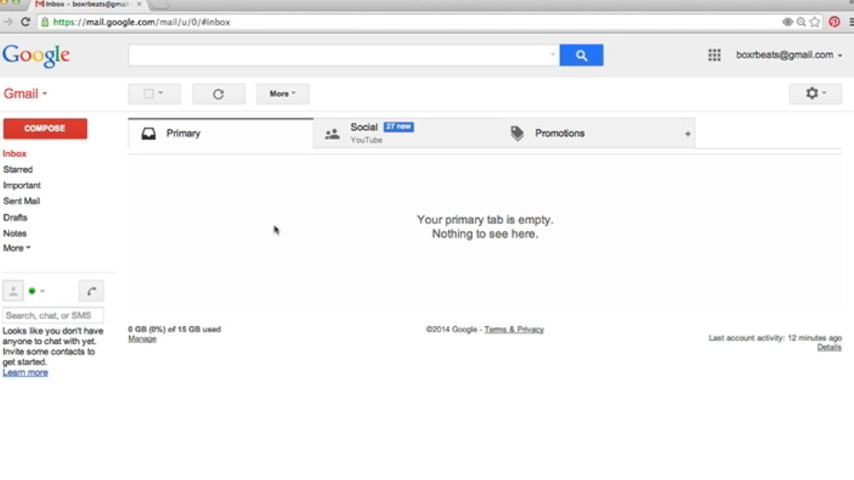
mouse_move(308, 68)
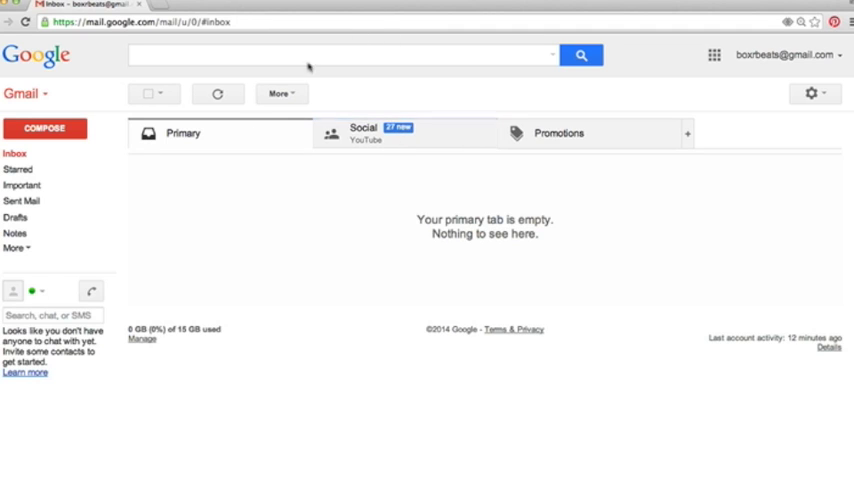
mouse_move(804, 220)
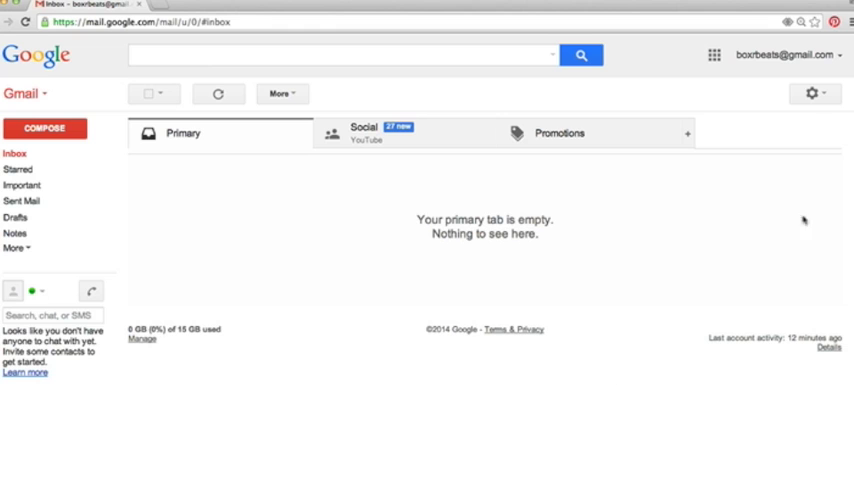
left_click(812, 92)
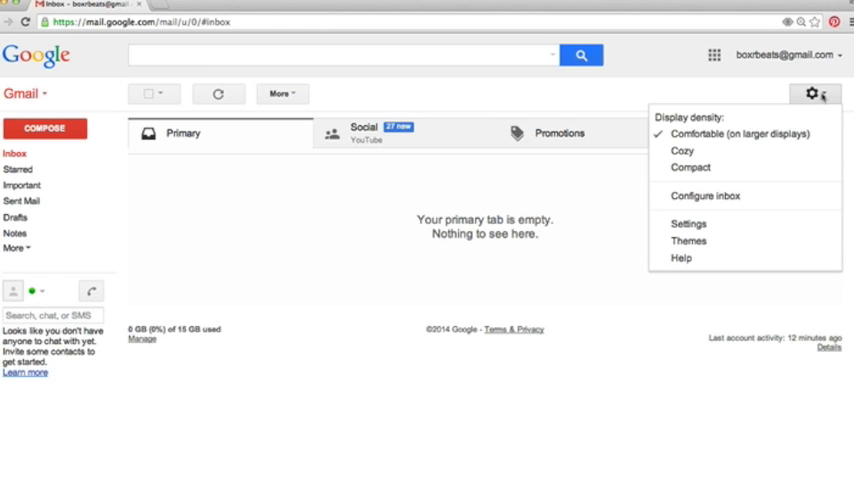
Go to full Gmail Settings and show the Accounts and Import section.
left_click(688, 224)
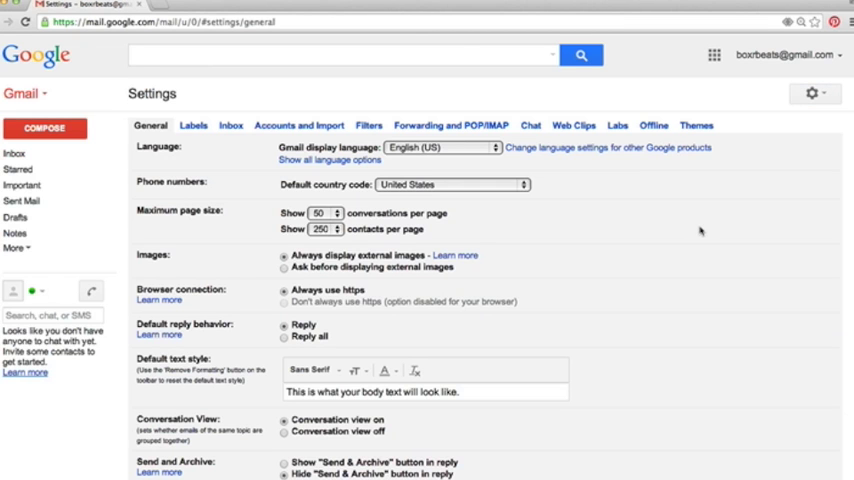
mouse_move(264, 132)
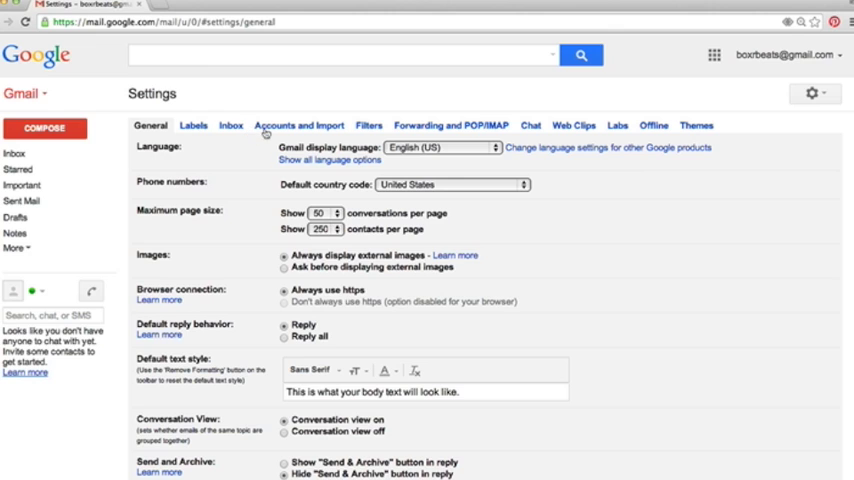
left_click(298, 126)
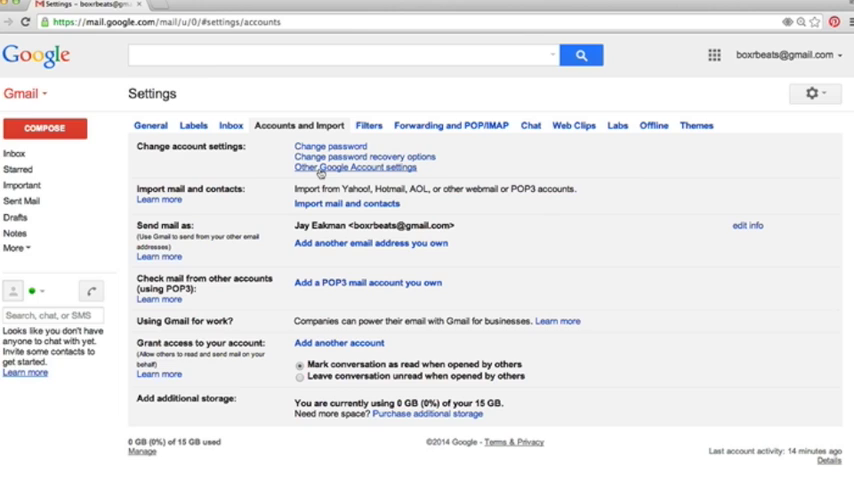
Reach the Google Account Security page and point out the 2-step verification line.
left_click(356, 168)
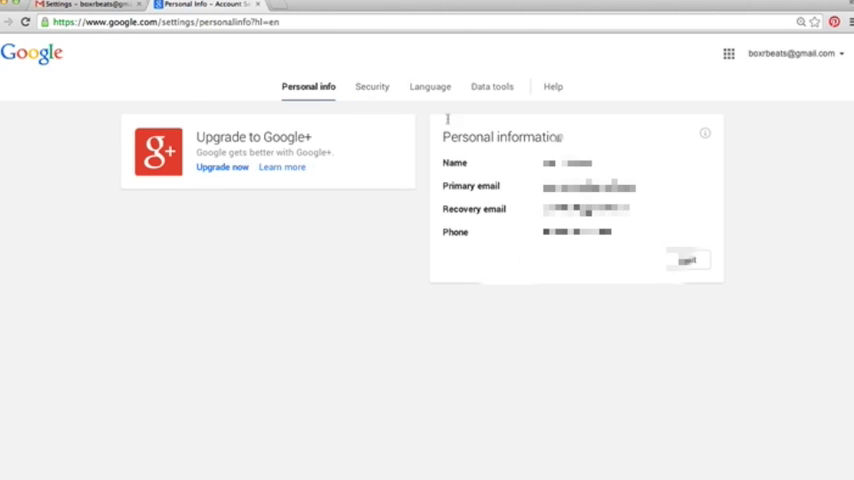
left_click(372, 86)
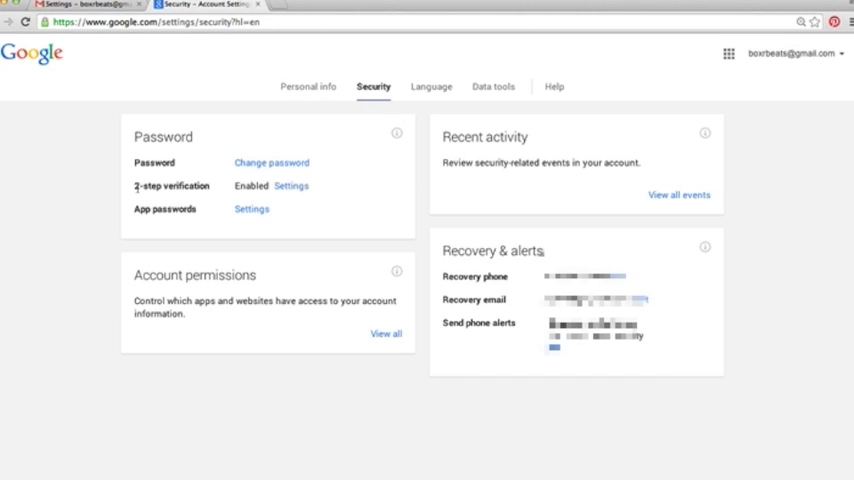
double_click(172, 186)
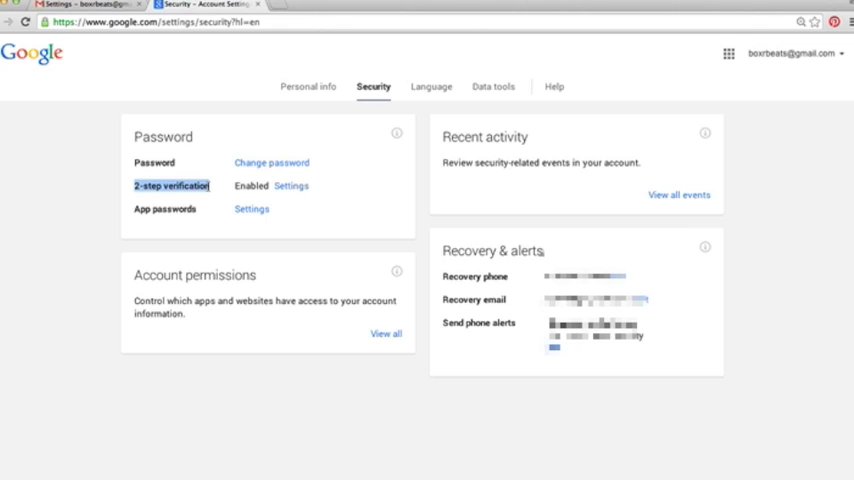
mouse_move(338, 180)
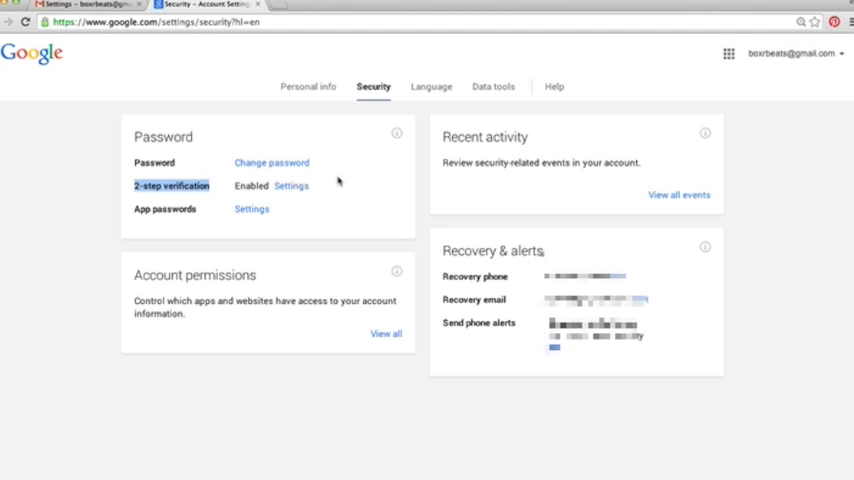
mouse_move(182, 222)
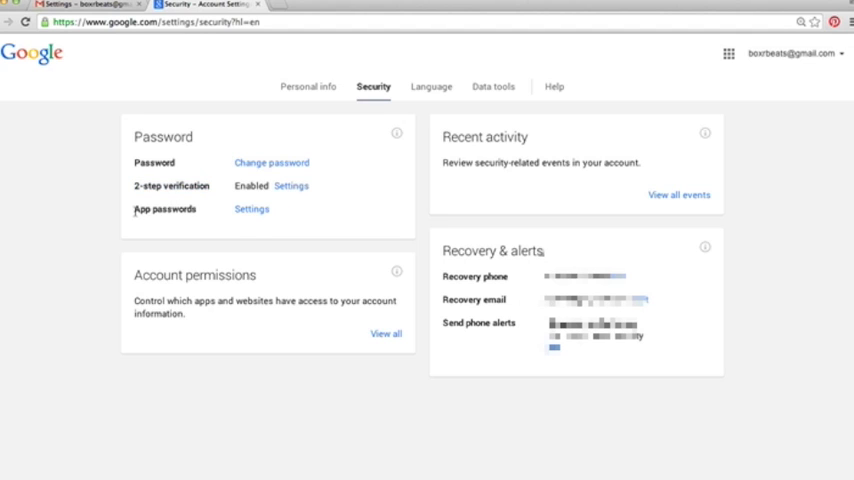
double_click(164, 208)
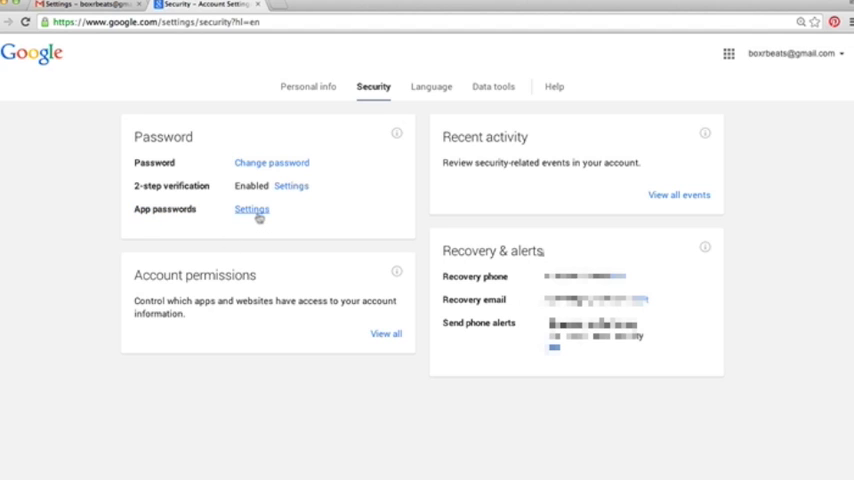
Go to App passwords settings and enter 'iphone' as the new password's name.
left_click(252, 208)
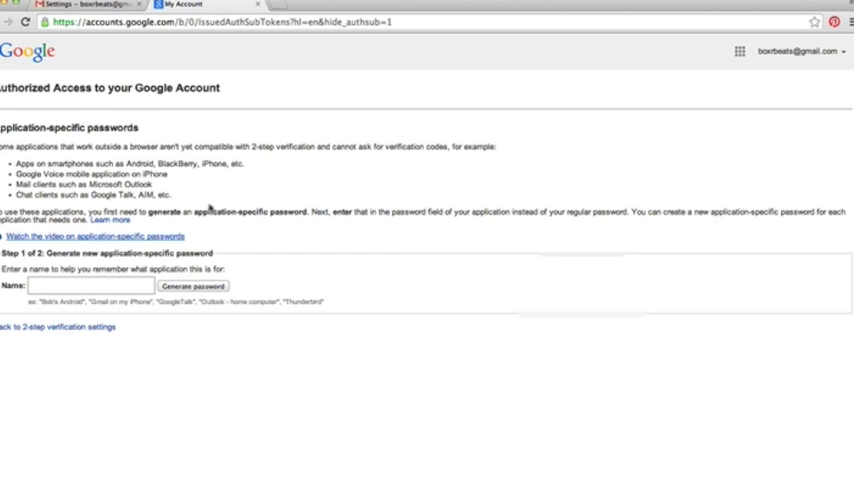
left_click(88, 286)
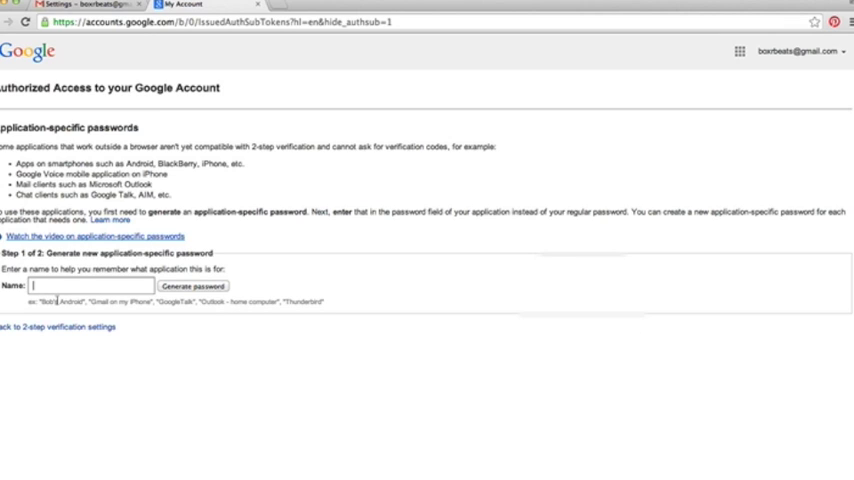
type("iphone")
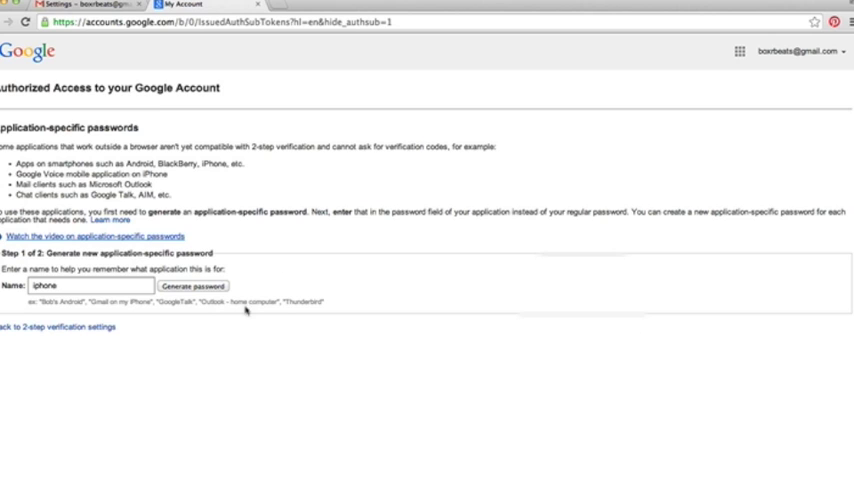
left_click(192, 286)
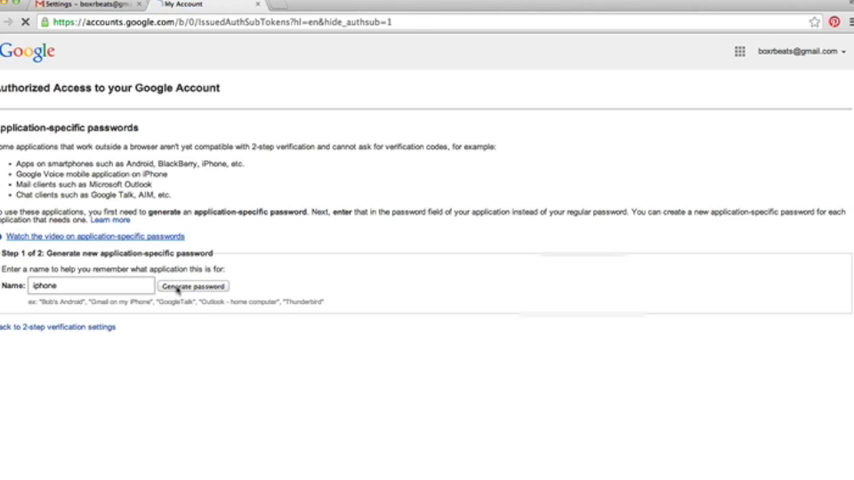
Generate the app-specific password for 'iphone' so it is displayed.
left_click(192, 286)
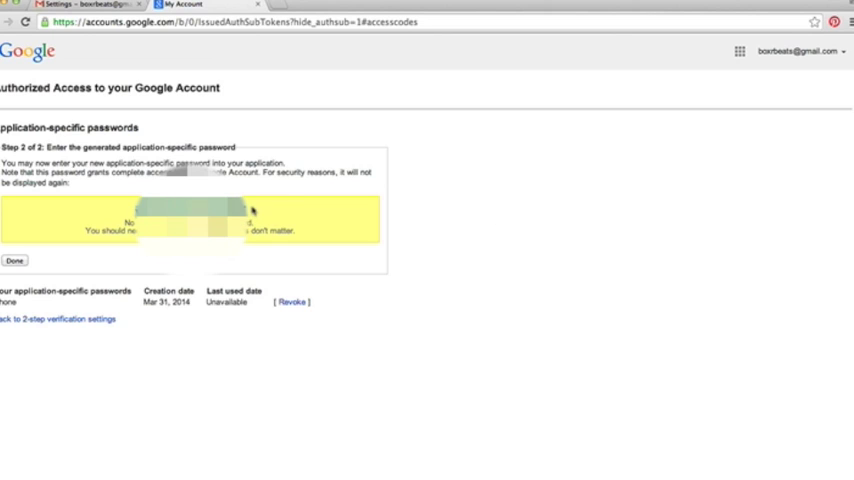
mouse_move(344, 236)
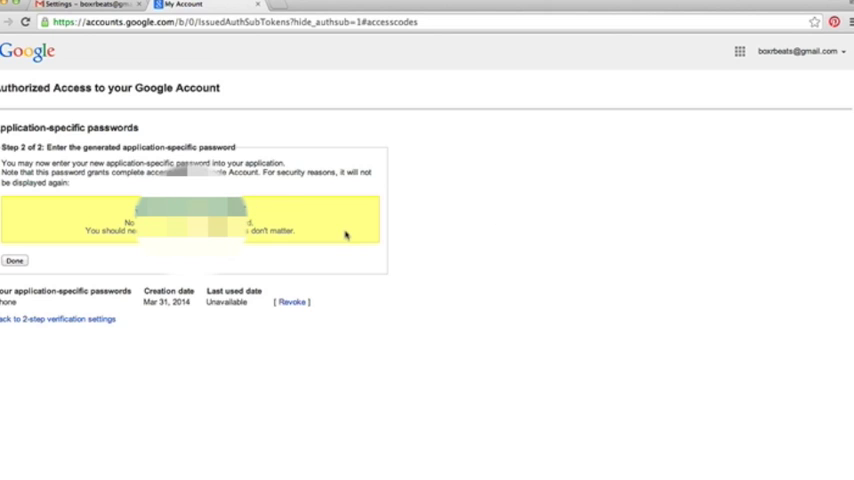